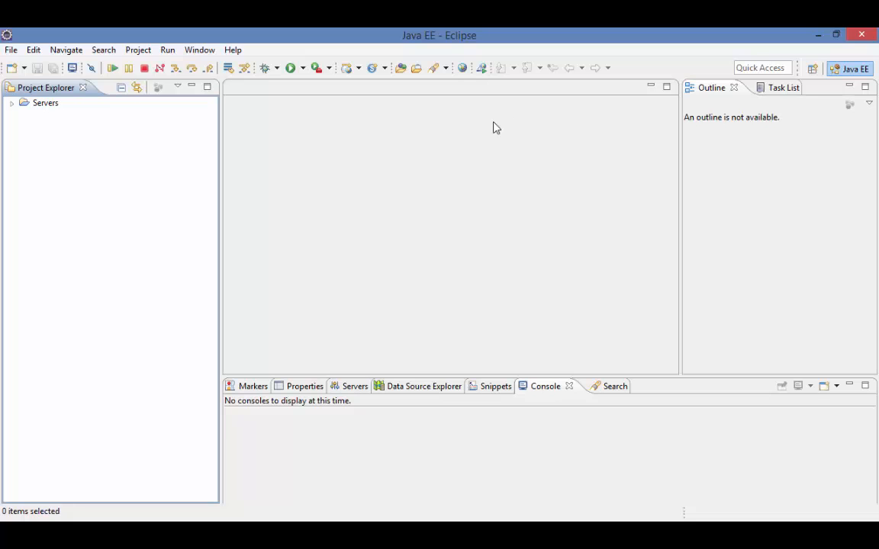
{"action": "mouse_move", "coordinate": [427, 145]}
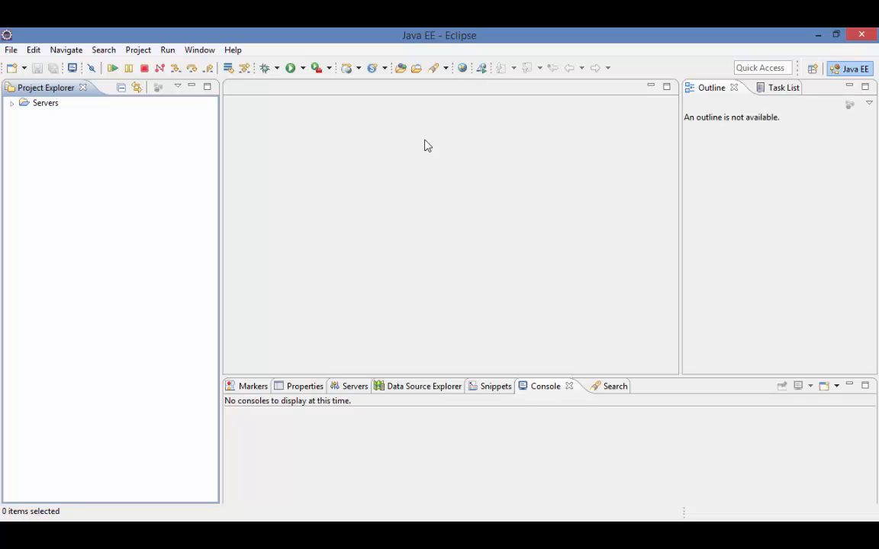
Open the File menu to reach the New project-type submenu.
{"action": "left_click", "coordinate": [10, 50]}
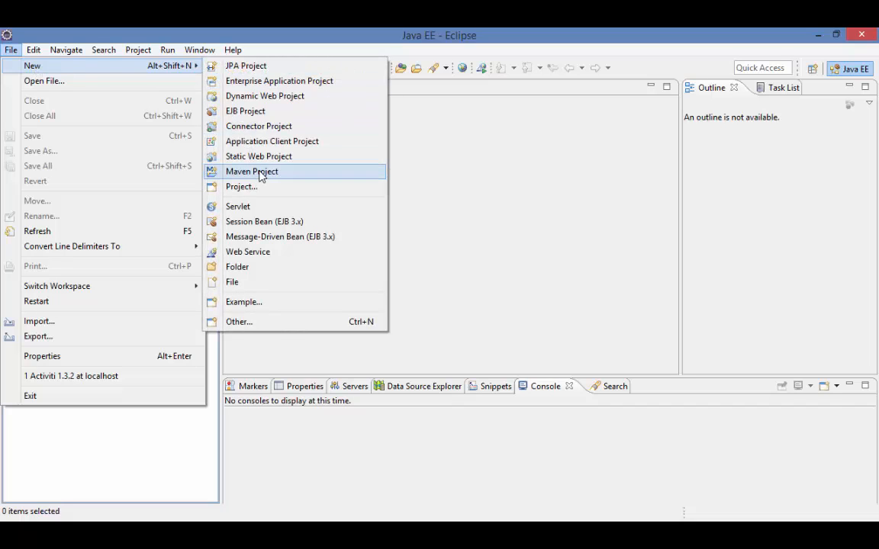
{"action": "mouse_move", "coordinate": [262, 174]}
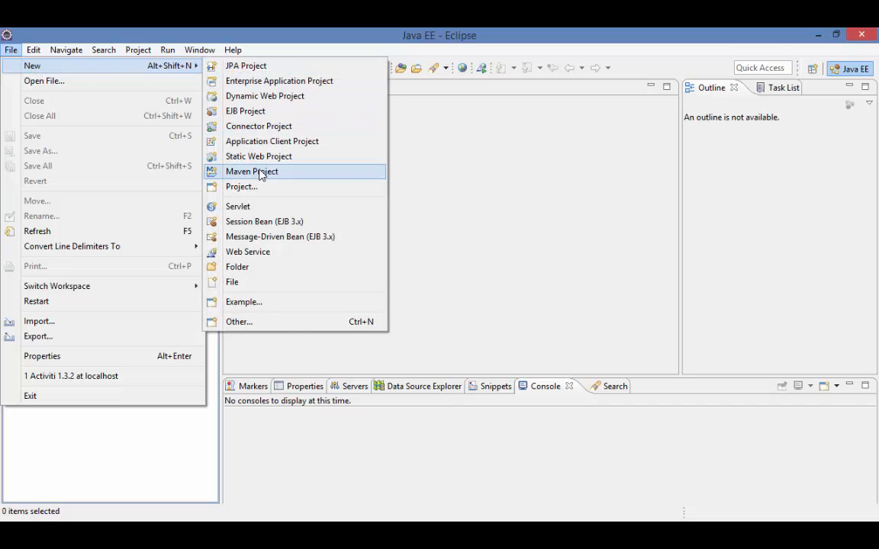
Start a Maven Project via the 'maven' filter and advance past the location page.
{"action": "left_click", "coordinate": [251, 171]}
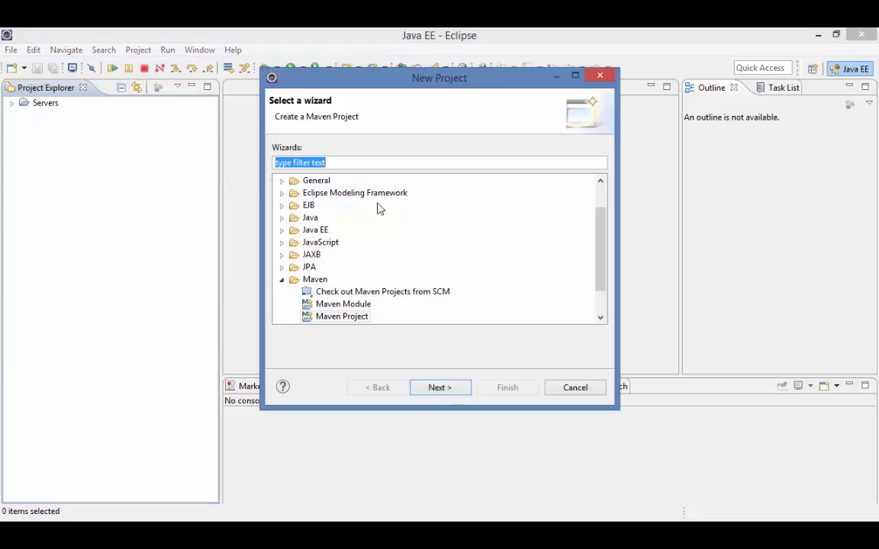
{"action": "type", "text": "maven"}
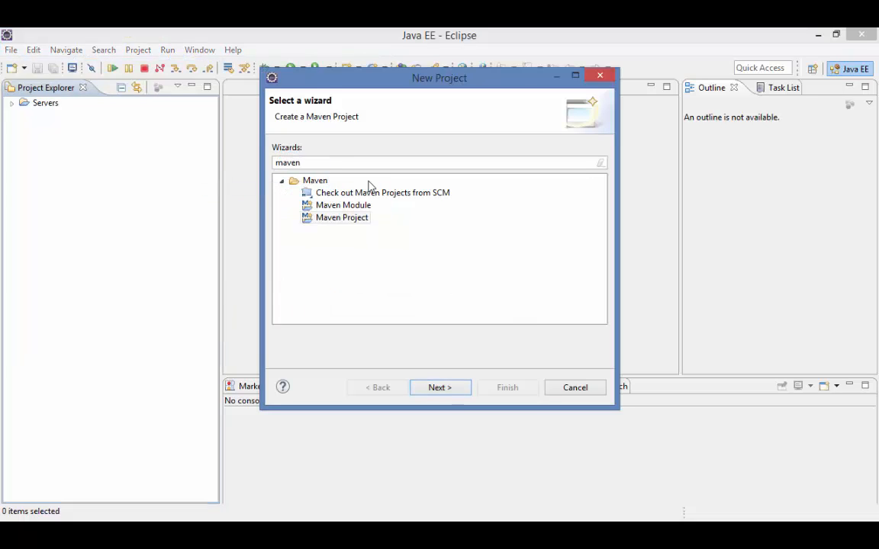
{"action": "left_click", "coordinate": [342, 218]}
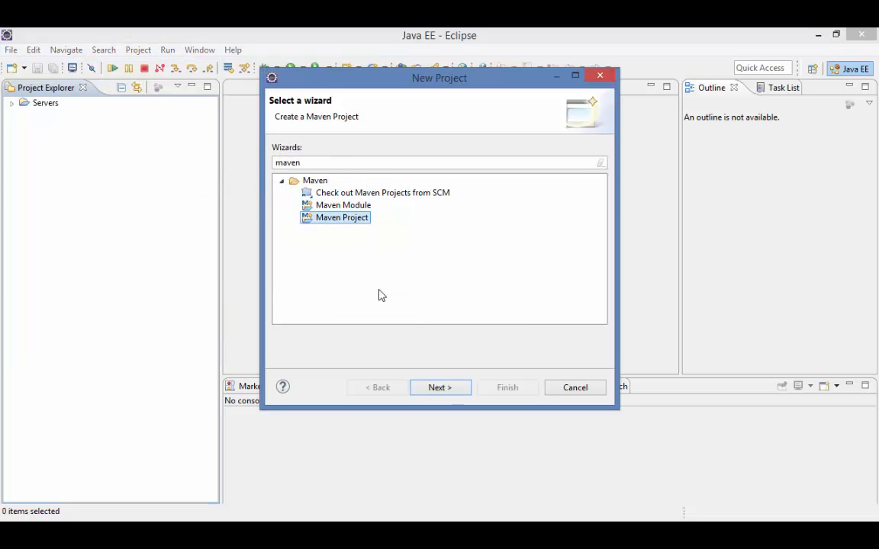
{"action": "left_click", "coordinate": [440, 388]}
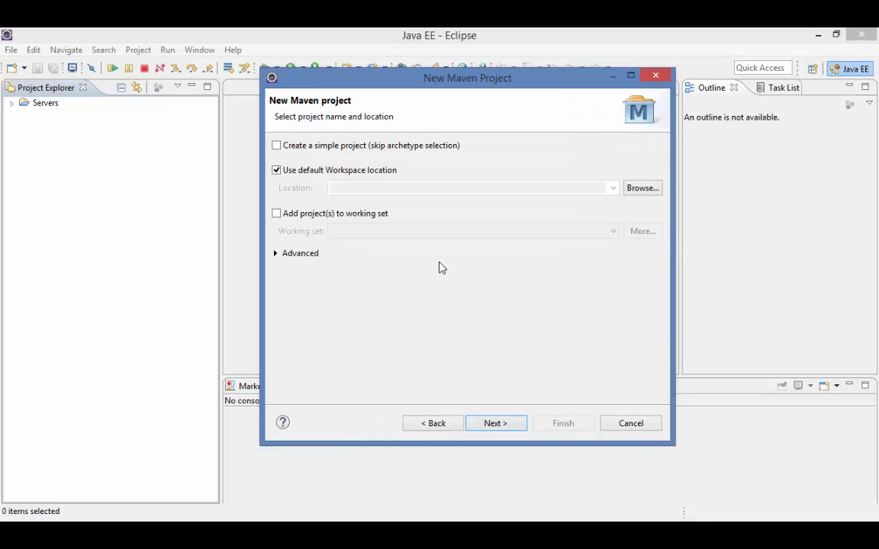
{"action": "mouse_move", "coordinate": [453, 246]}
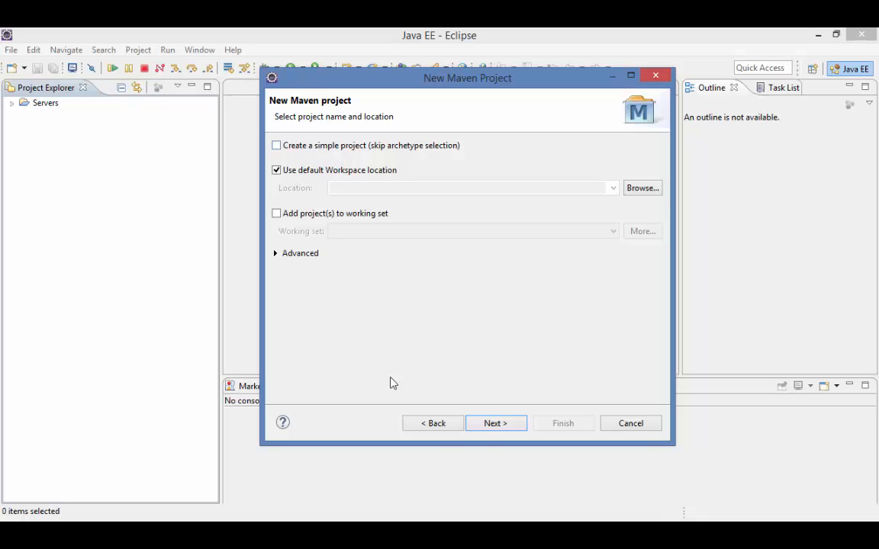
{"action": "left_click", "coordinate": [496, 424]}
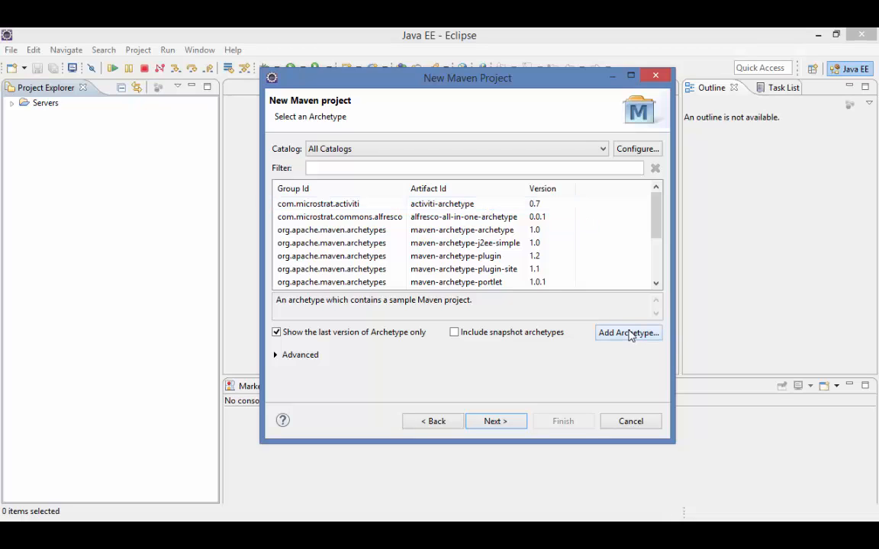
Add the custom archetype com.microstrat.activiti : activiti-archetype : 0.7.
{"action": "left_click", "coordinate": [627, 333]}
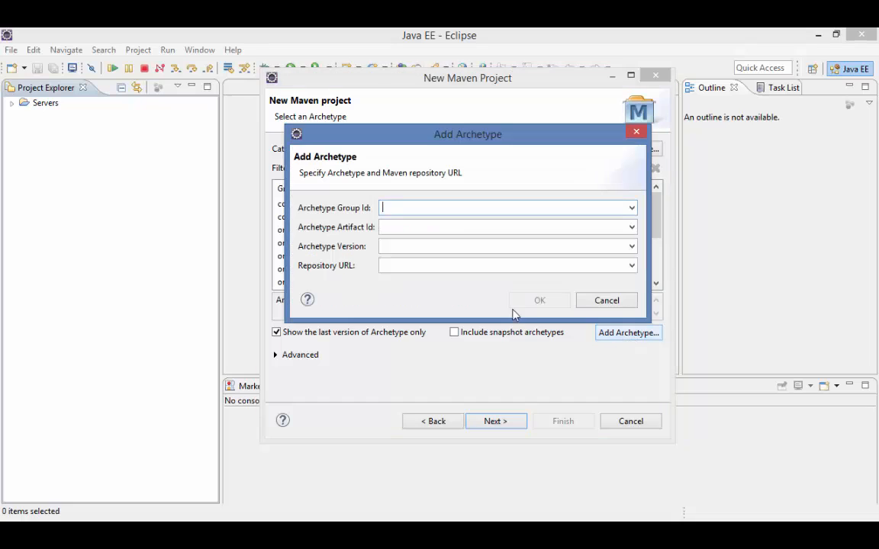
{"action": "type", "text": "com."}
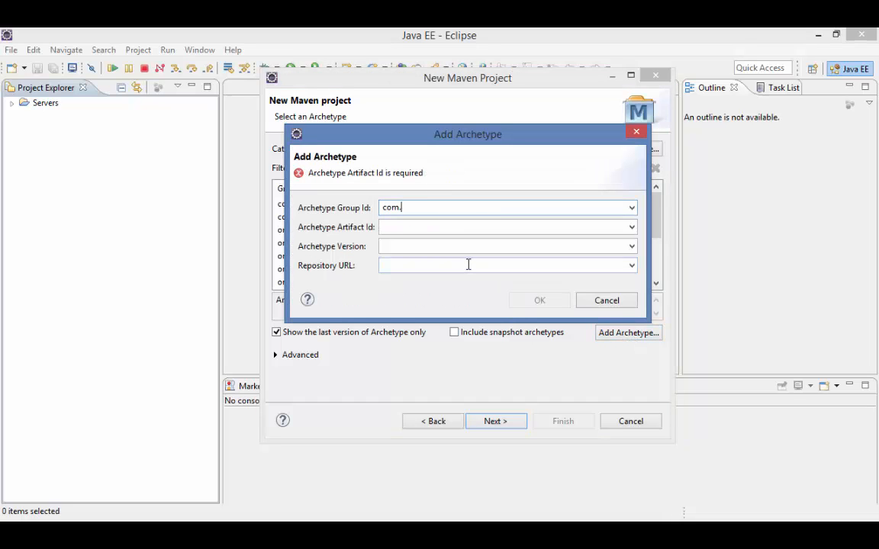
{"action": "type", "text": "microstrat.activ"}
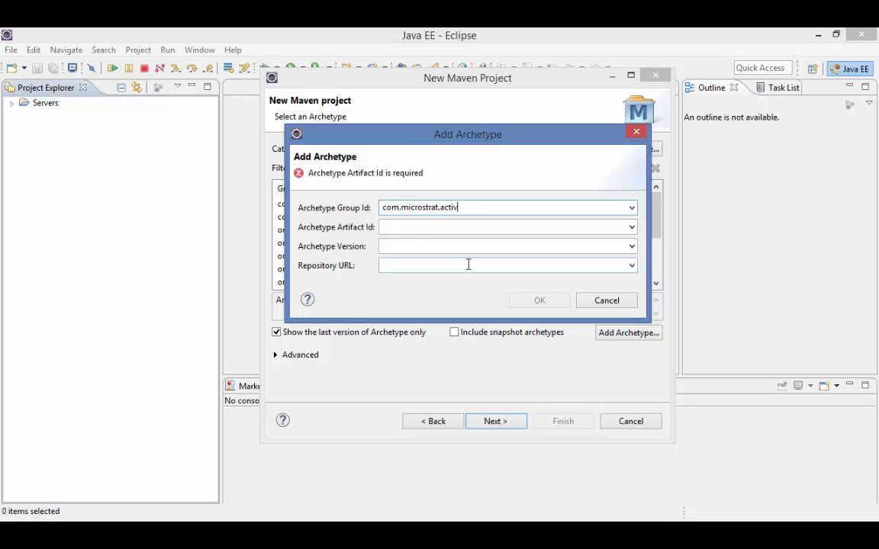
{"action": "type", "text": "iti"}
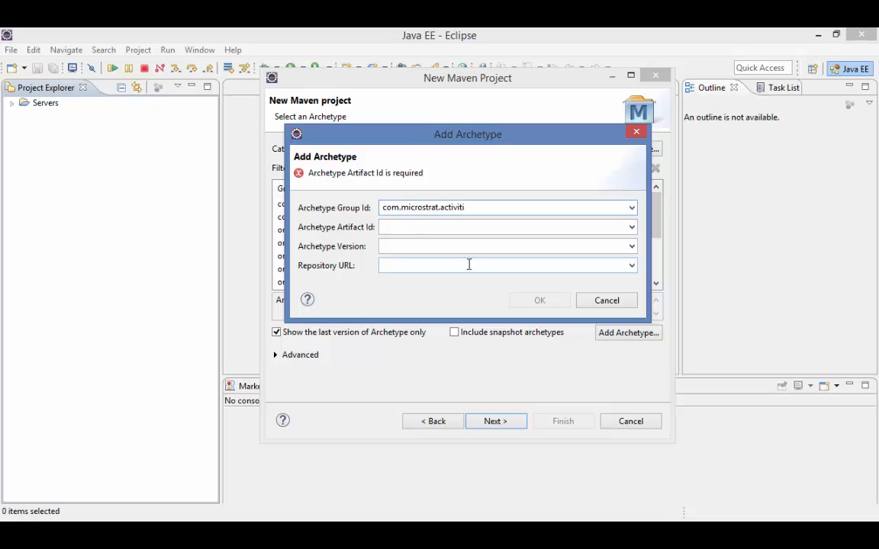
{"action": "type", "text": "activiti-archetype"}
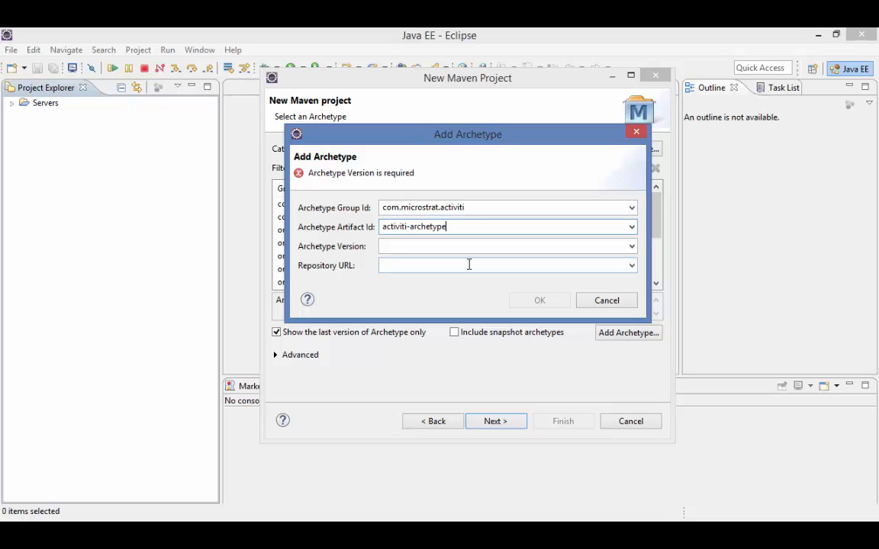
{"action": "left_click", "coordinate": [507, 246]}
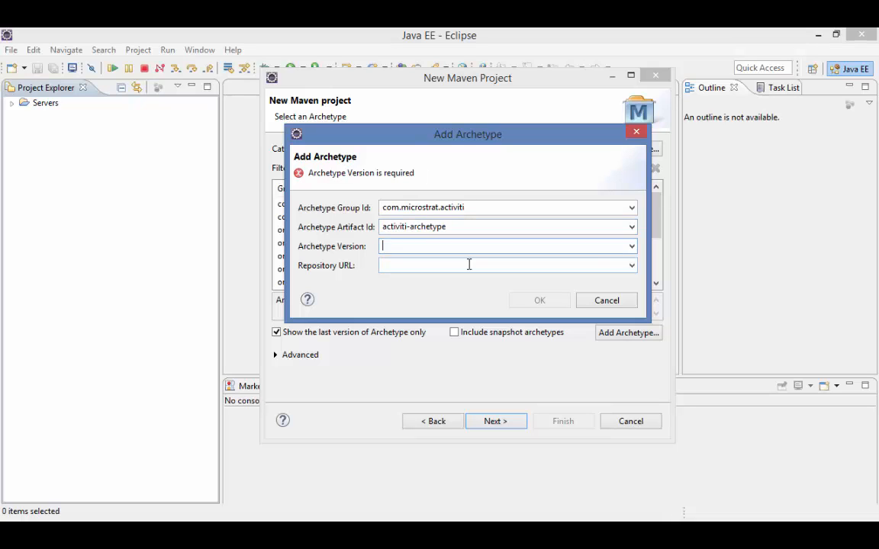
{"action": "type", "text": "0.7"}
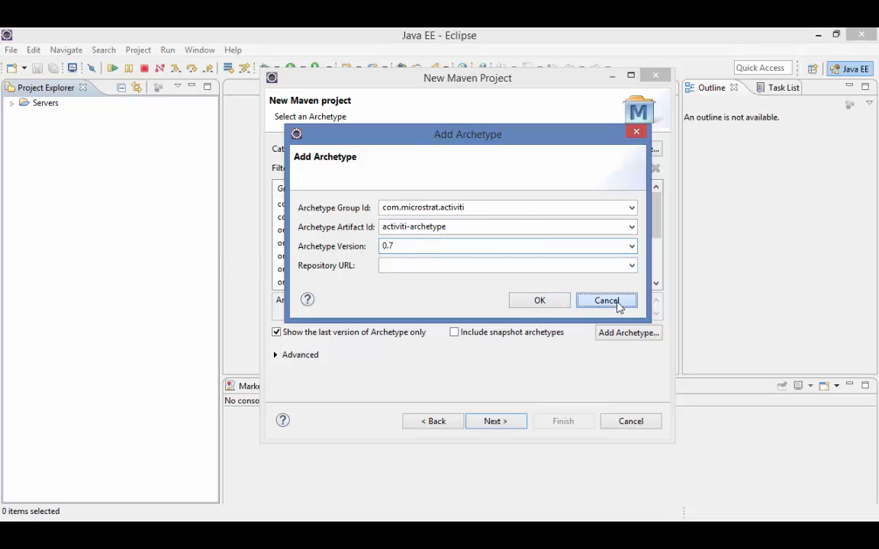
{"action": "left_click", "coordinate": [606, 300]}
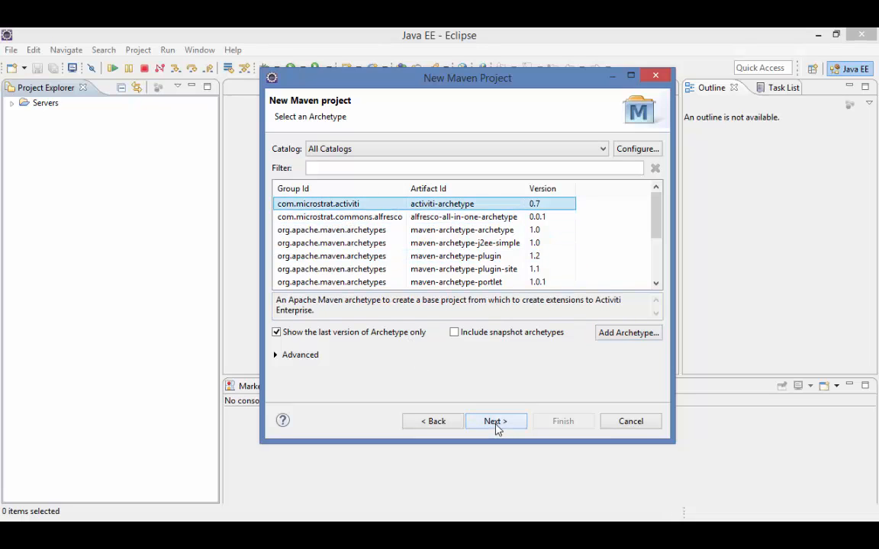
Enter group id com.eamell.activiti and artifact id ehatest, reviewing the archetype properties.
{"action": "left_click", "coordinate": [495, 421]}
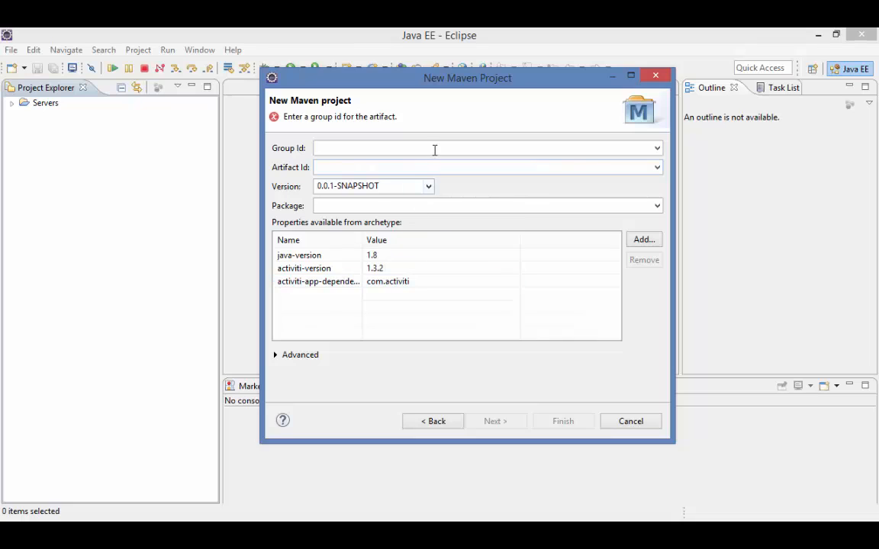
{"action": "type", "text": "com.eamel"}
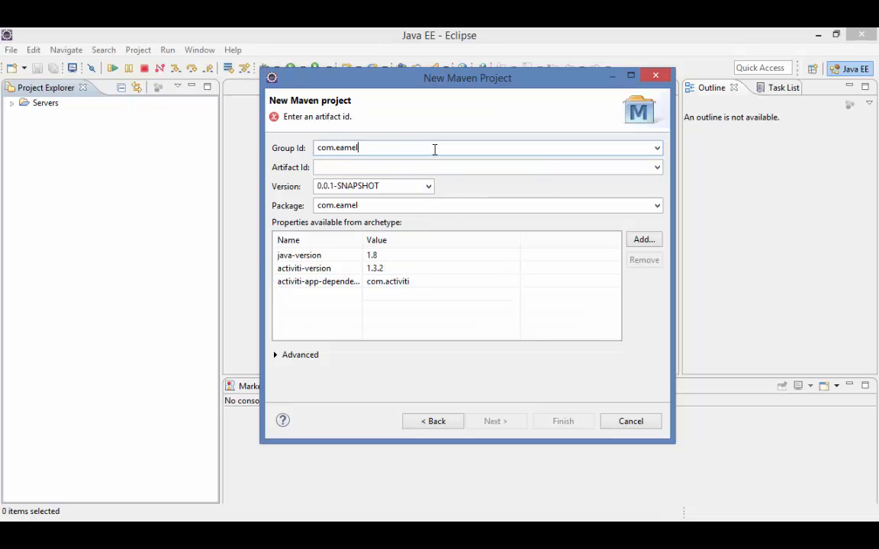
{"action": "type", "text": ".activiti"}
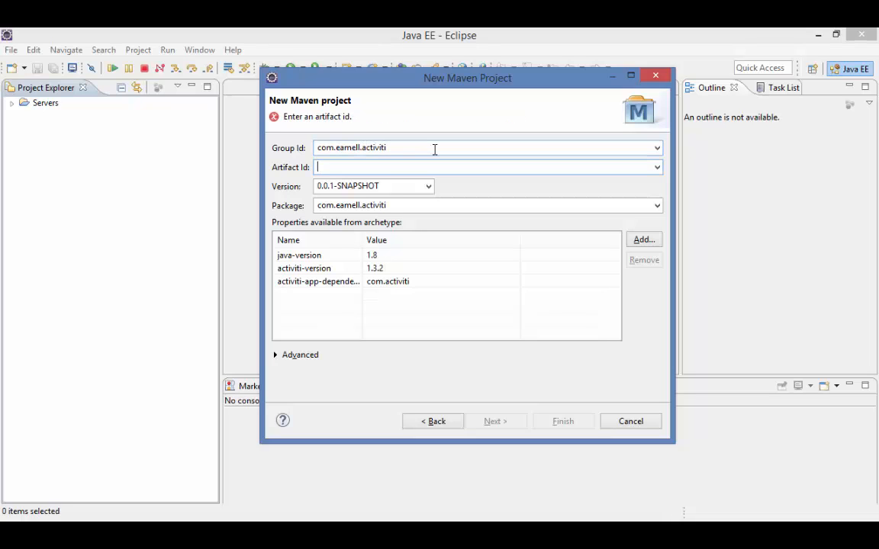
{"action": "type", "text": "ehatest"}
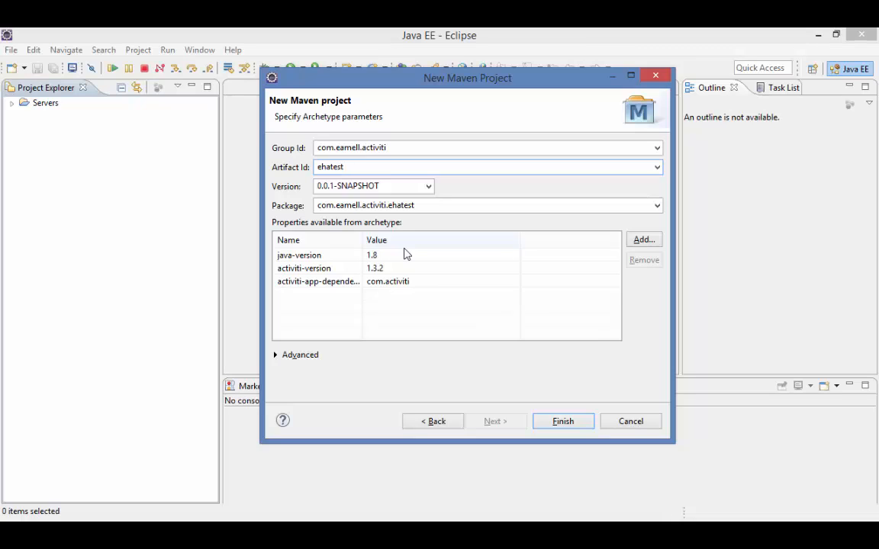
{"action": "left_click", "coordinate": [344, 166]}
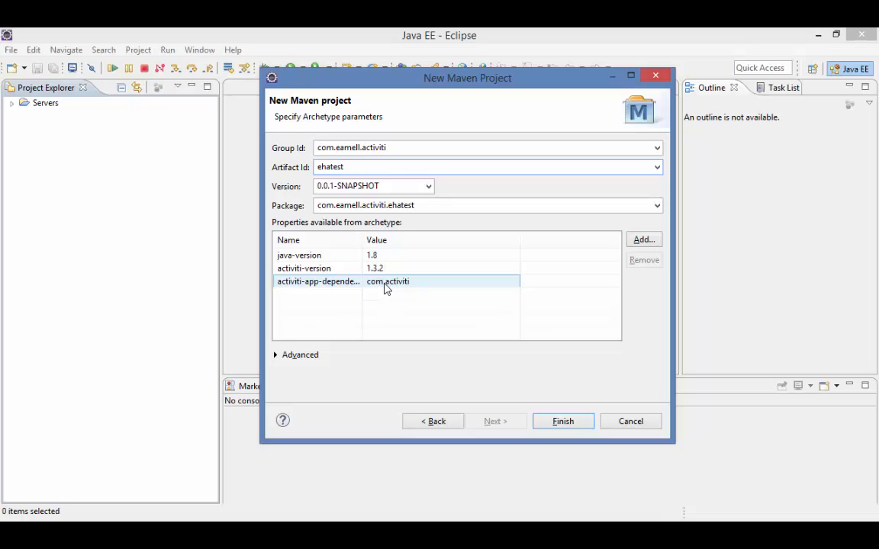
{"action": "left_click", "coordinate": [488, 167]}
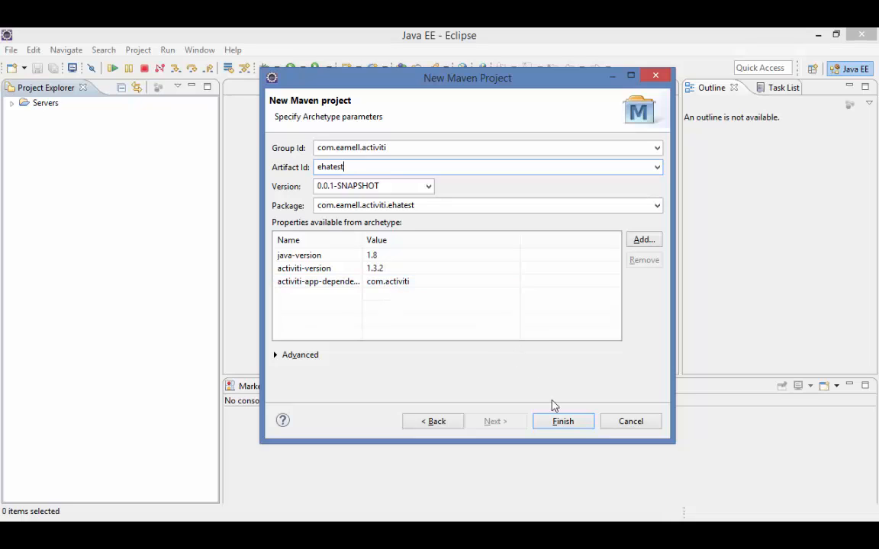
Finish the wizard to generate the activiti-app, ehatest and ehatest-ext projects.
{"action": "left_click", "coordinate": [563, 421]}
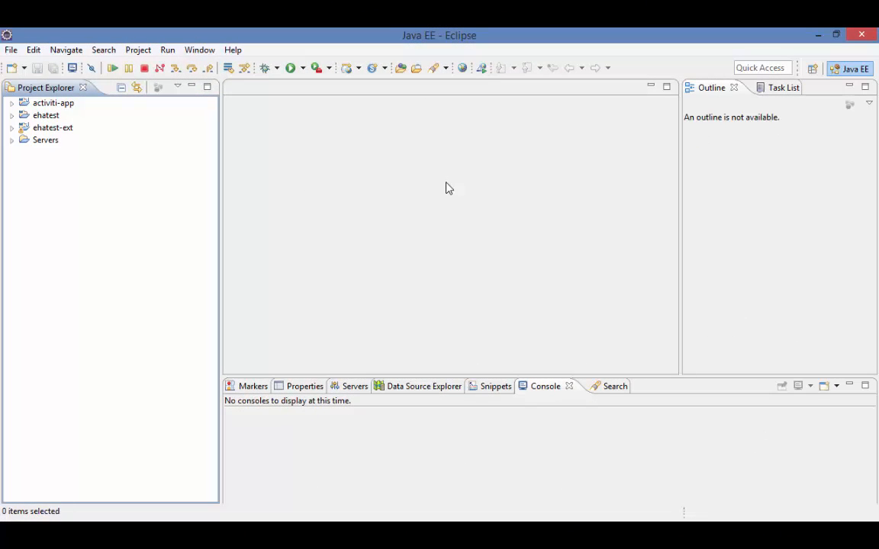
Expand ehatest in Project Explorer to show activiti-app, ehatest-ext and pom.xml.
{"action": "left_click", "coordinate": [53, 128]}
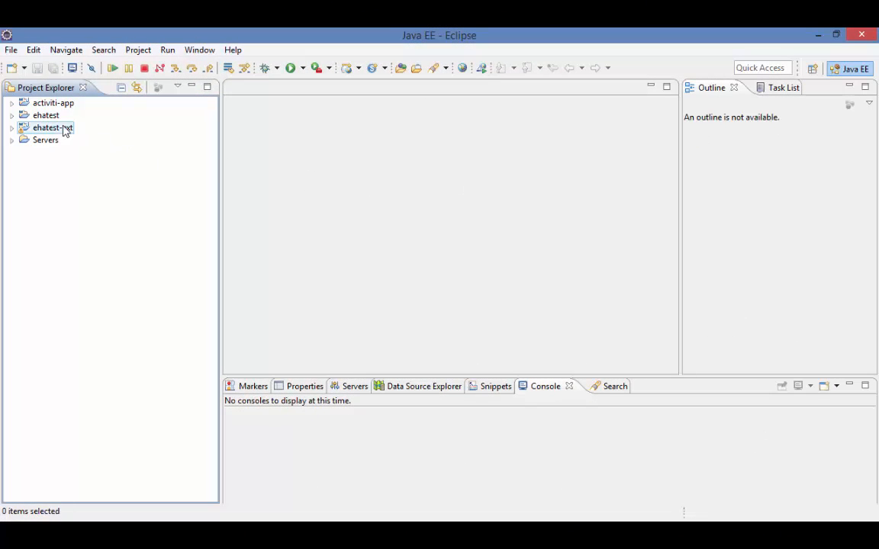
{"action": "left_click", "coordinate": [45, 115]}
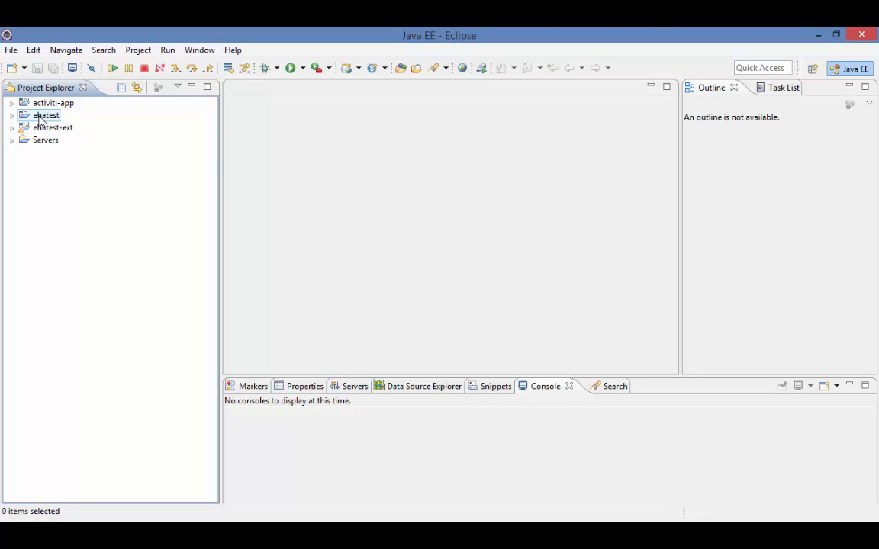
{"action": "left_click", "coordinate": [13, 116]}
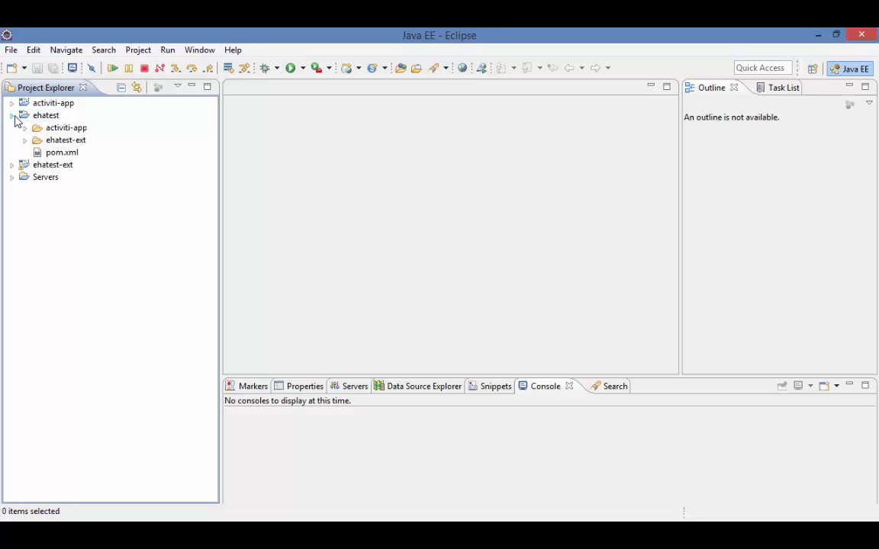
{"action": "left_click", "coordinate": [46, 114]}
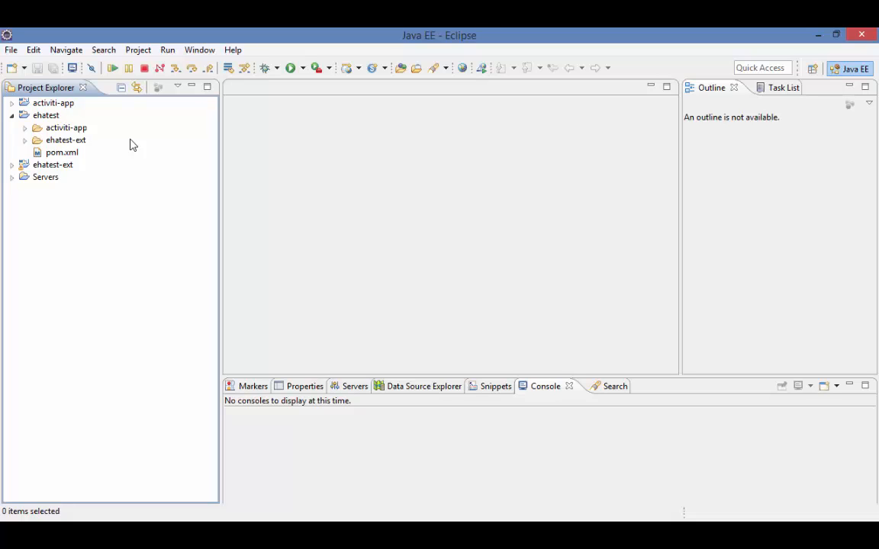
{"action": "left_click", "coordinate": [67, 128]}
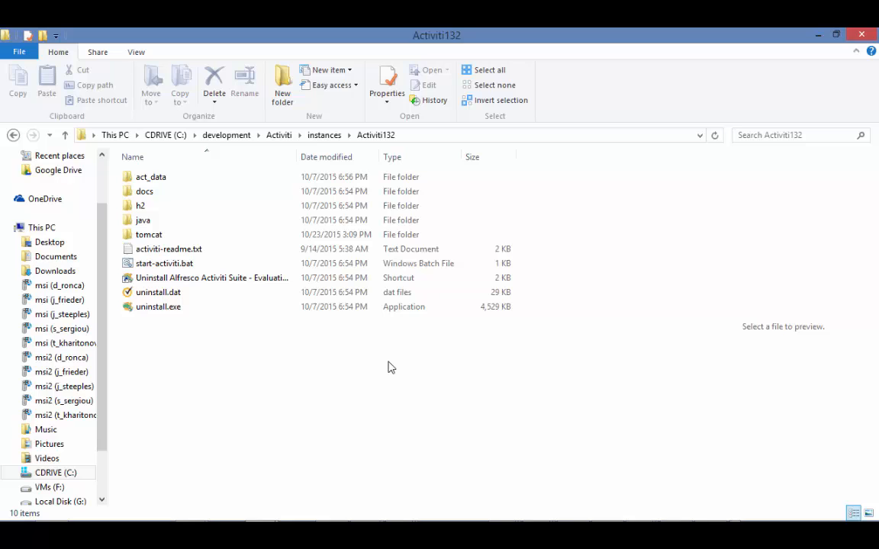
Open the tomcat folder and select the activiti-app folder in webapps.
{"action": "left_click", "coordinate": [148, 234]}
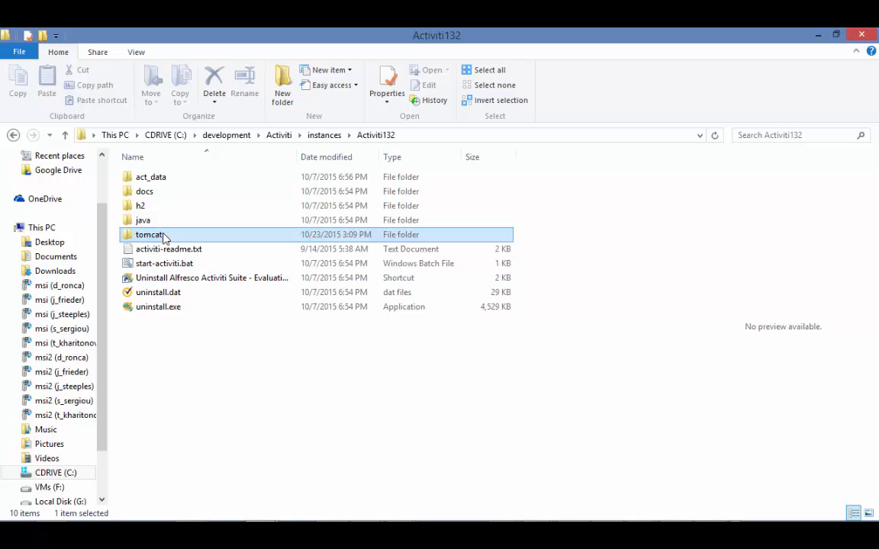
{"action": "double_click", "coordinate": [150, 235]}
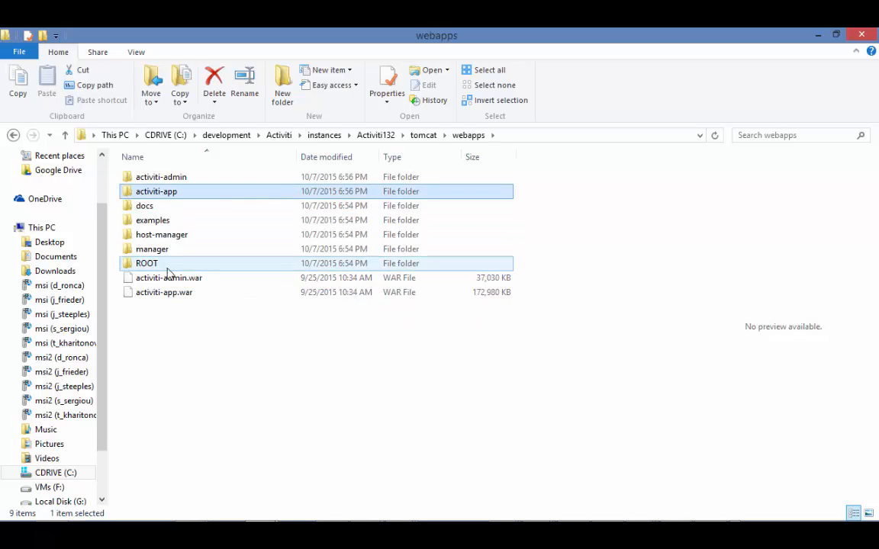
{"action": "left_click", "coordinate": [164, 292]}
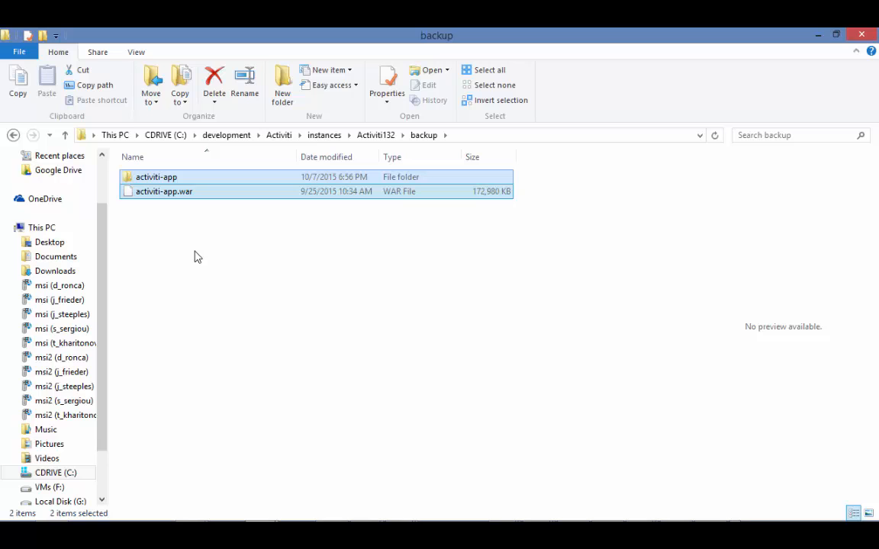
{"action": "mouse_move", "coordinate": [408, 152]}
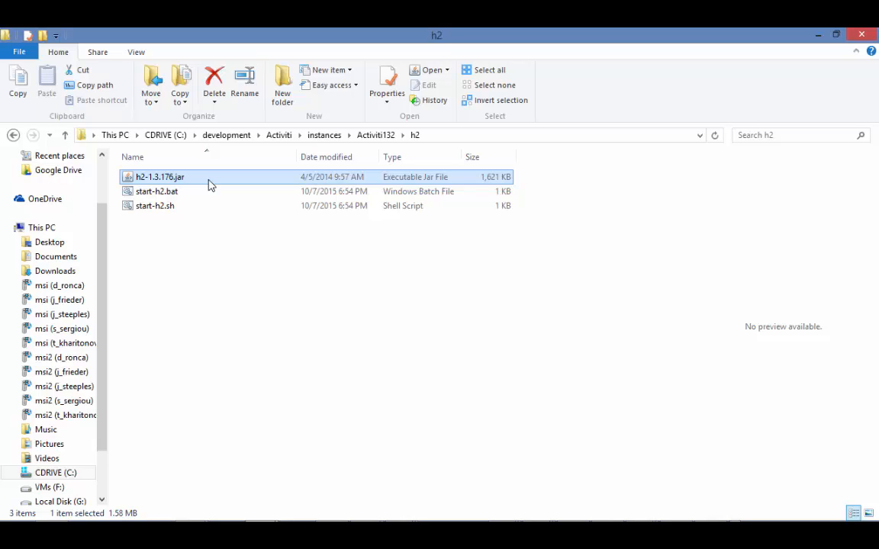
{"action": "mouse_move", "coordinate": [341, 171]}
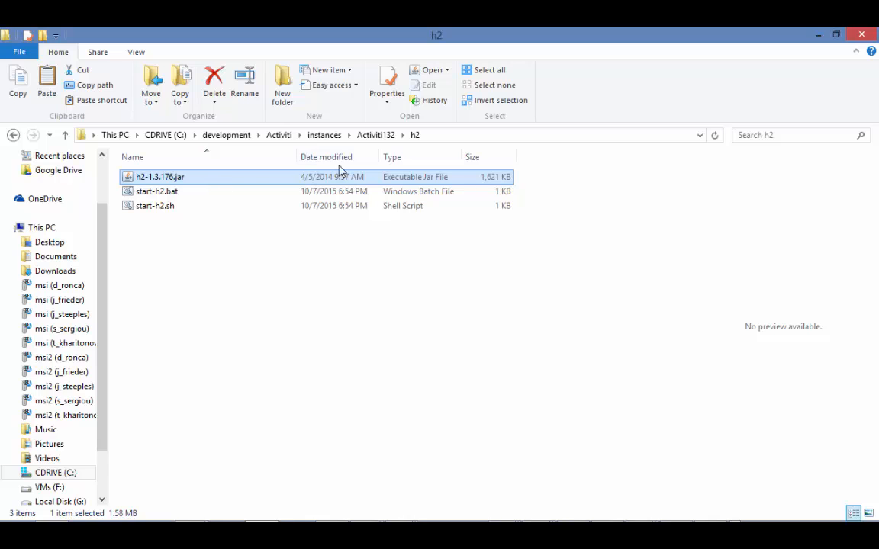
{"action": "left_click", "coordinate": [403, 135]}
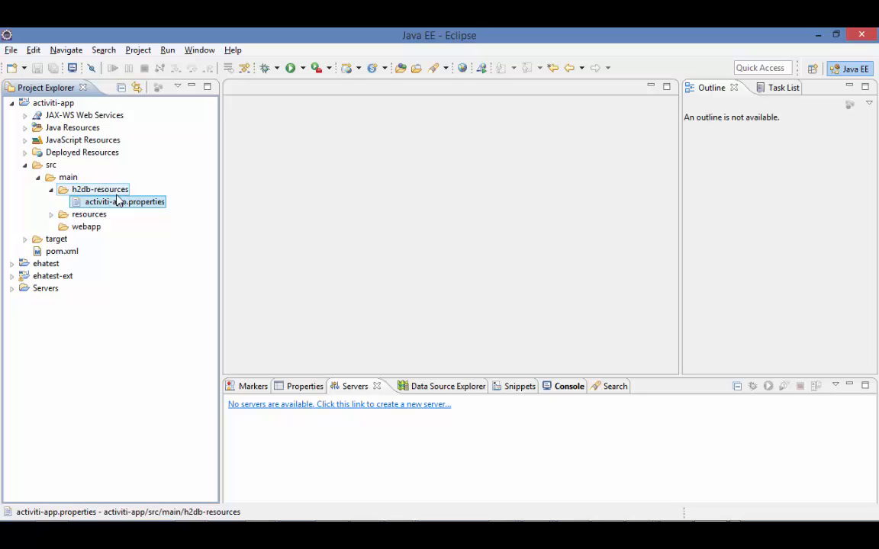
Bring up the context menu for the h2db-resources folder.
{"action": "right_click", "coordinate": [124, 202]}
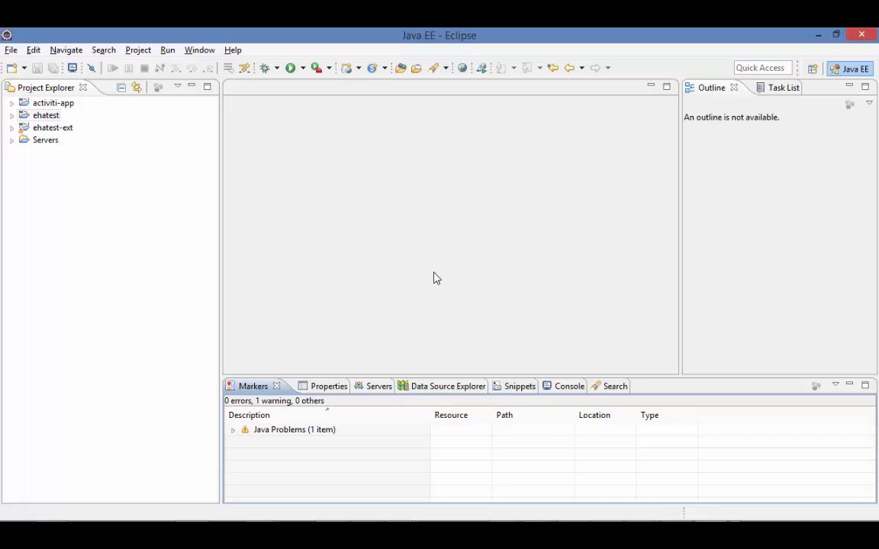
Define a new Tomcat v8.0 server named 'Activiti 1.3.2 at localhost'.
{"action": "left_click", "coordinate": [355, 386]}
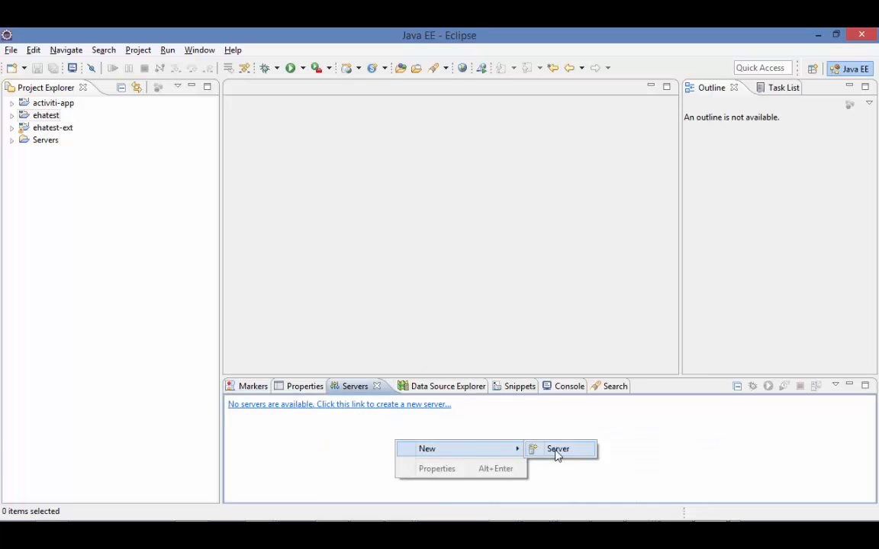
{"action": "left_click", "coordinate": [558, 448]}
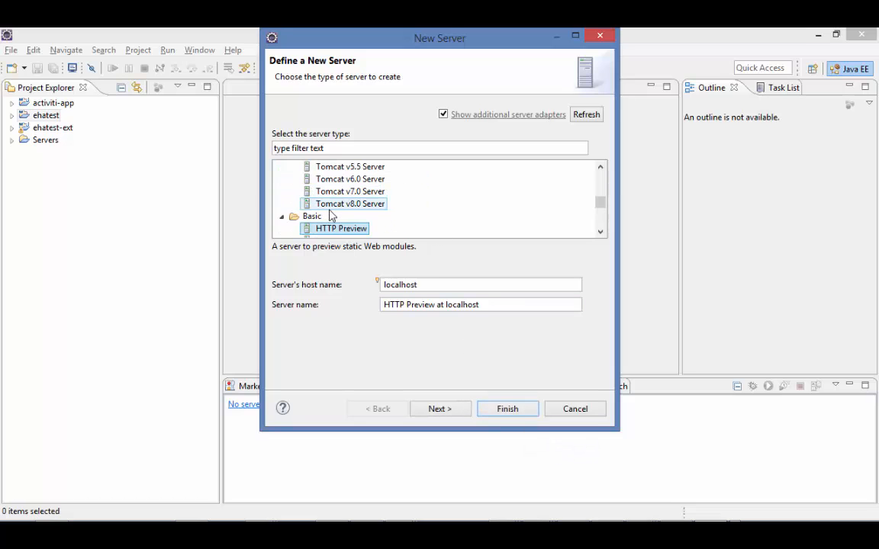
{"action": "left_click", "coordinate": [349, 203]}
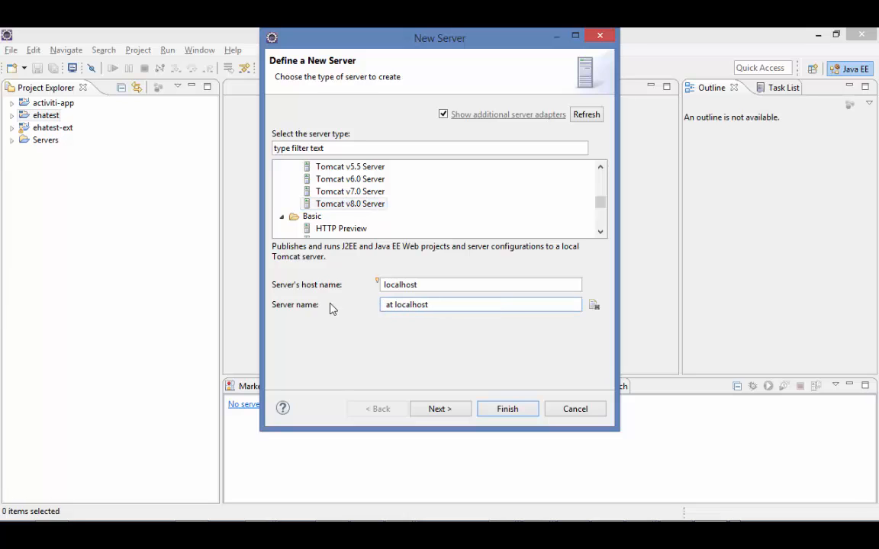
{"action": "type", "text": "Activiti 1.3."}
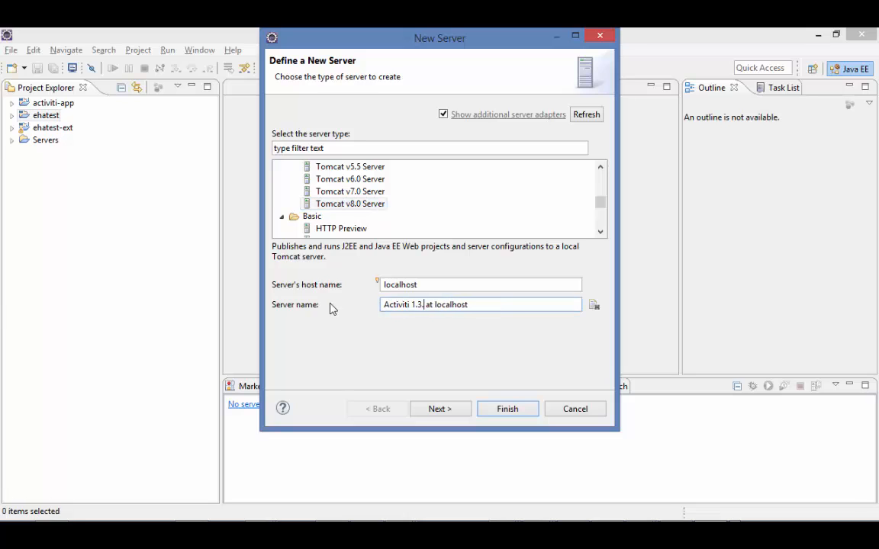
{"action": "left_click", "coordinate": [440, 409]}
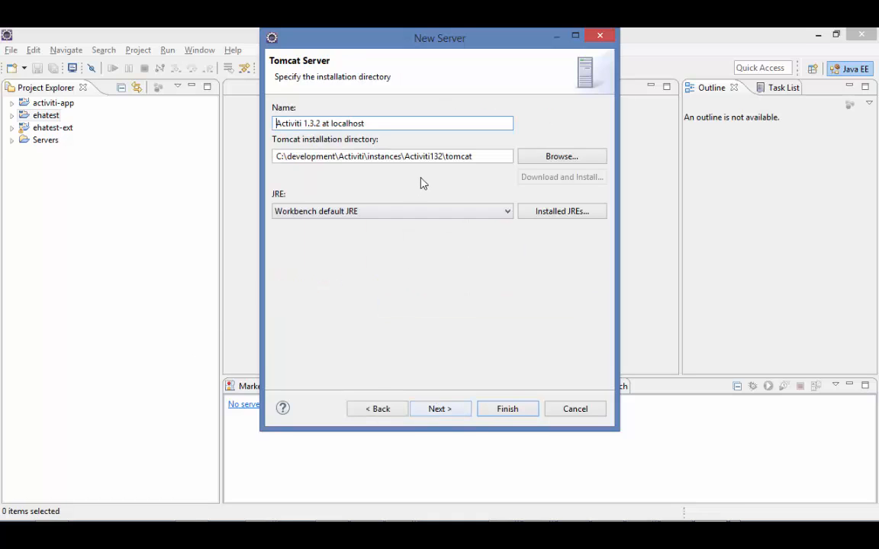
{"action": "mouse_move", "coordinate": [431, 187]}
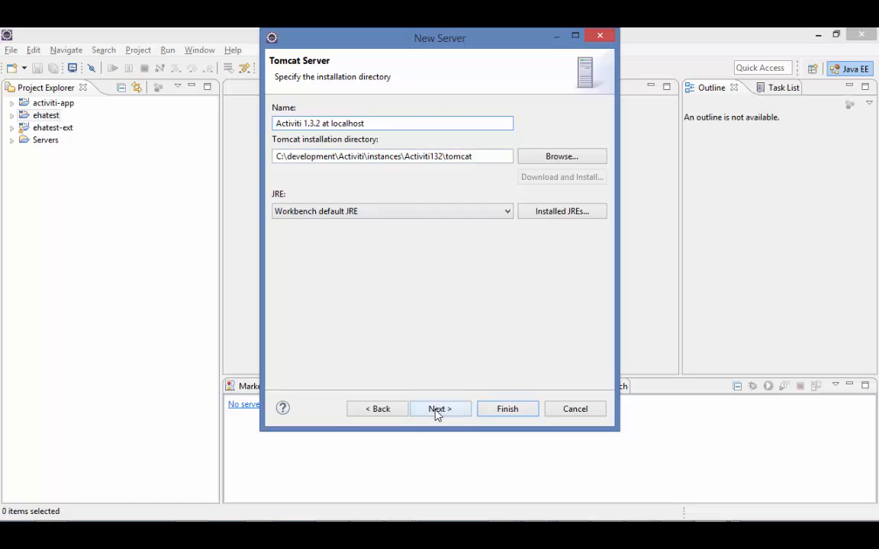
Deploy the configured activiti-app project on the server and finish creating it.
{"action": "left_click", "coordinate": [440, 409]}
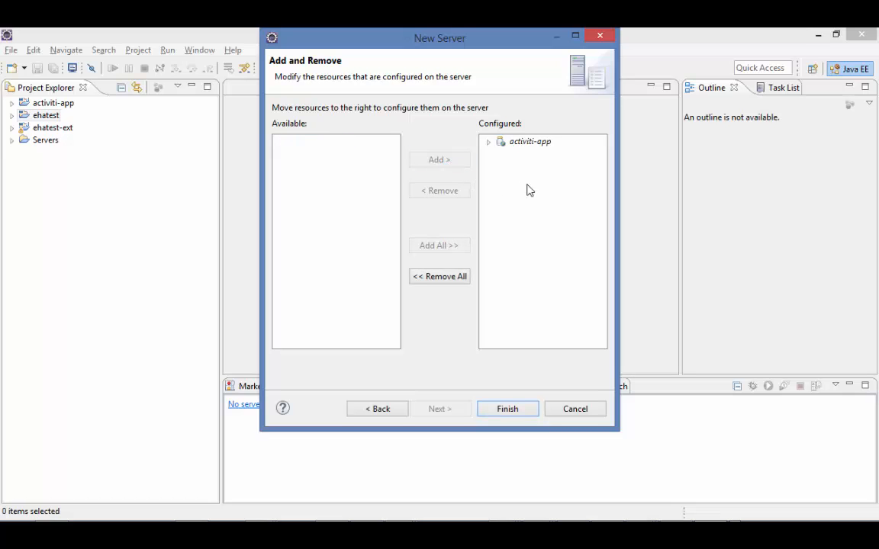
{"action": "left_click", "coordinate": [488, 141]}
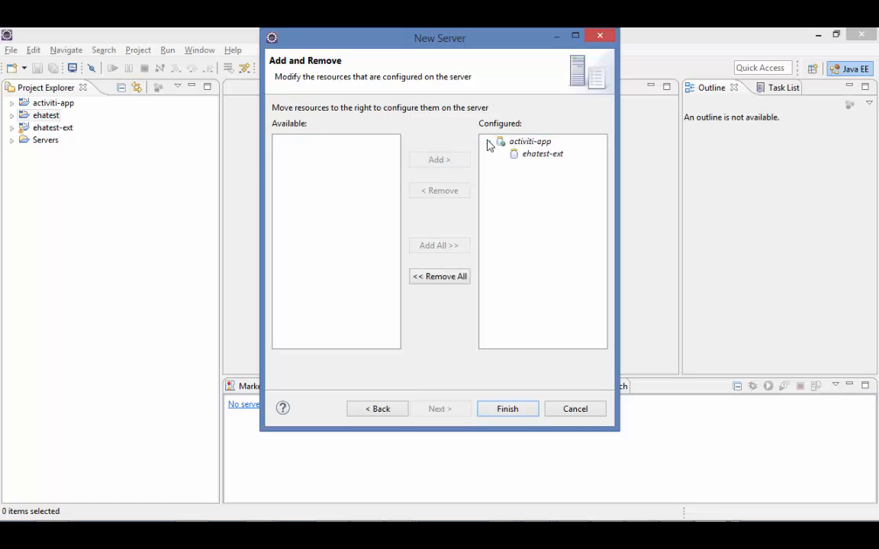
{"action": "left_click", "coordinate": [530, 141]}
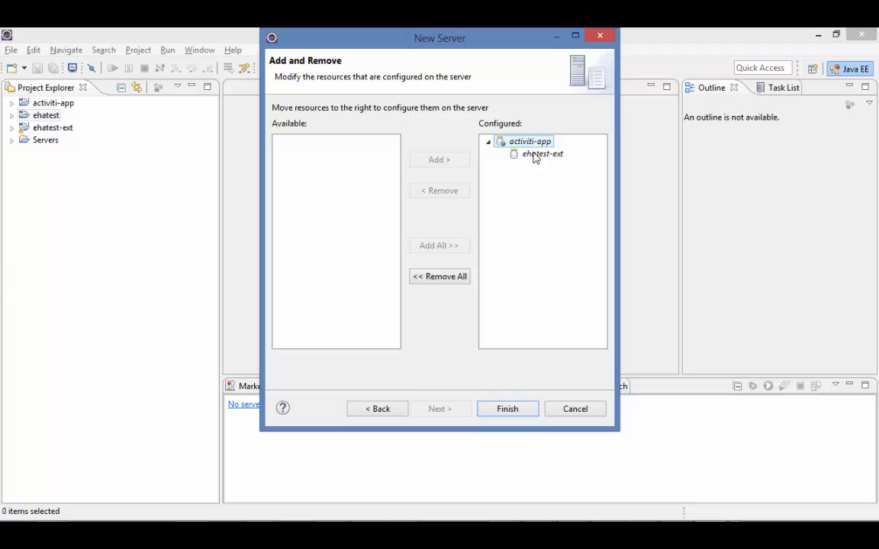
{"action": "left_click", "coordinate": [506, 409]}
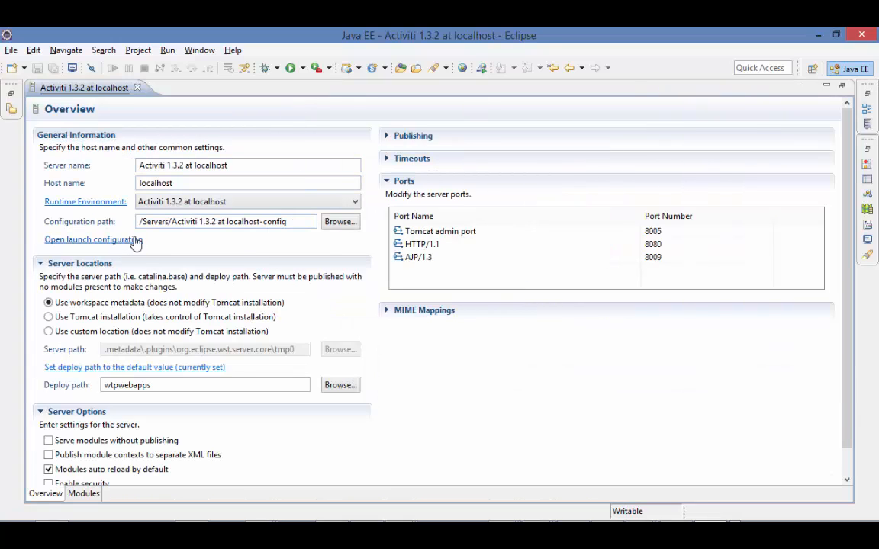
Append -Xms256m -Xmx2048m to the server's launch arguments.
{"action": "left_click", "coordinate": [93, 239]}
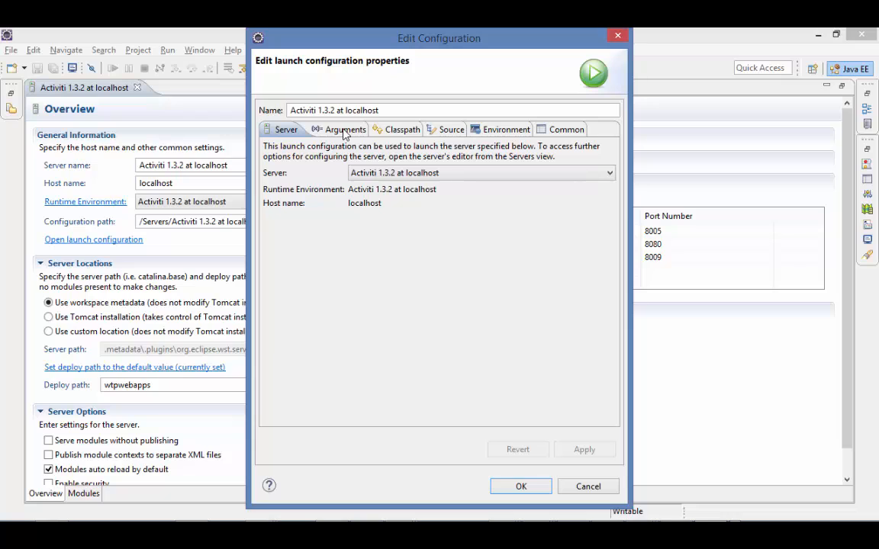
{"action": "left_click", "coordinate": [338, 129]}
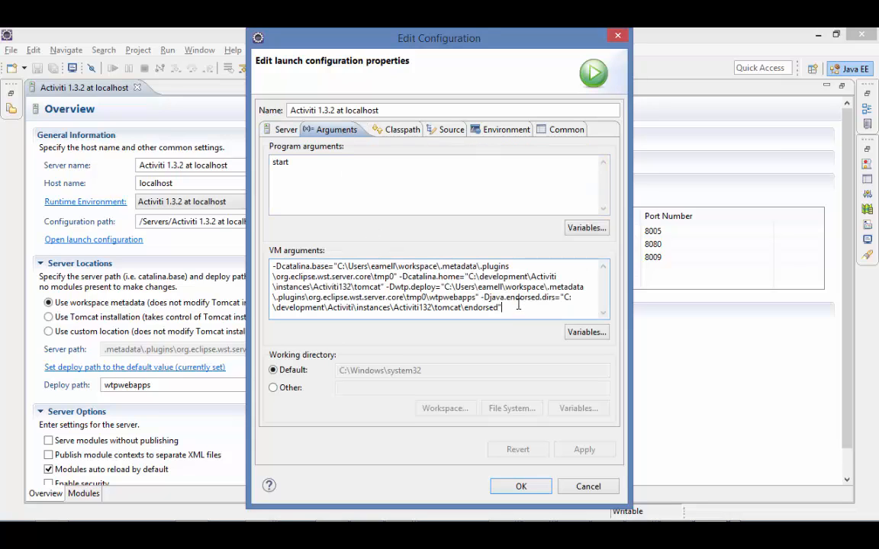
{"action": "type", "text": "-Xms256m -Xmx2048m"}
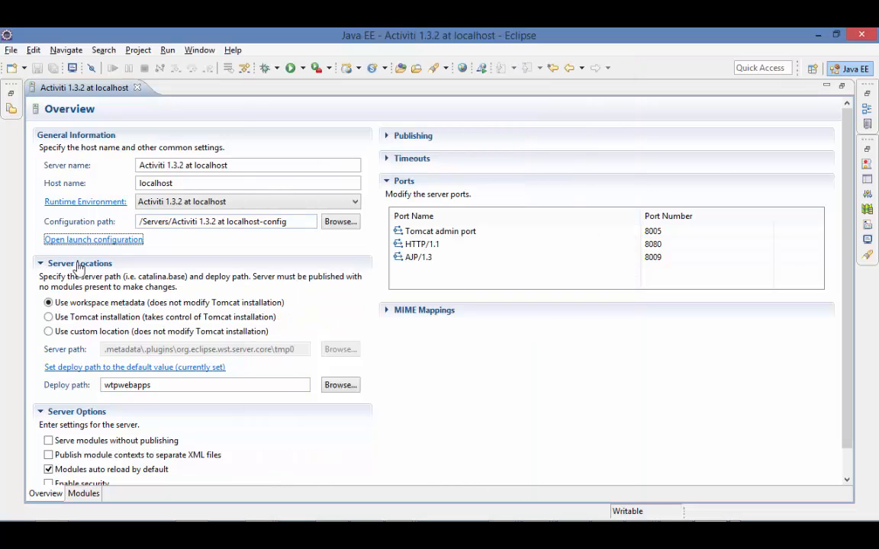
Use the Tomcat installation and set timeouts to 180 s start, 60 s stop.
{"action": "left_click", "coordinate": [48, 317]}
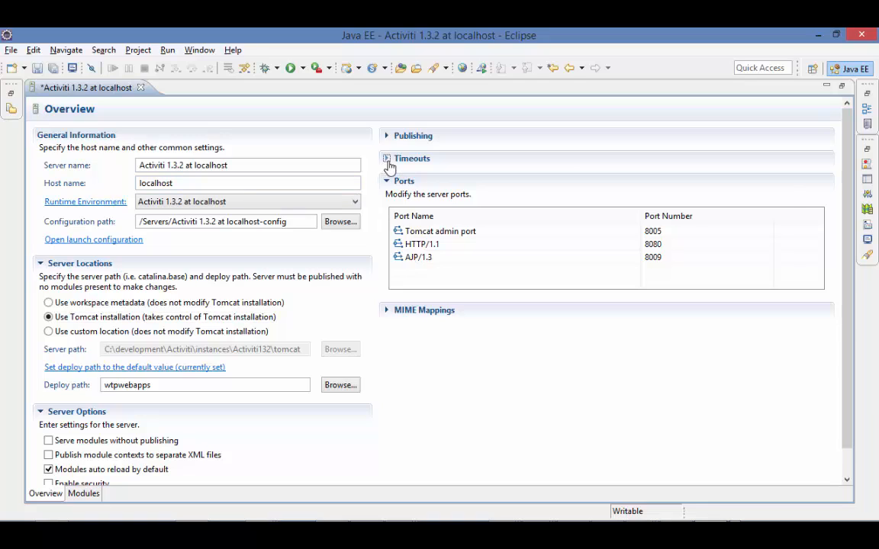
{"action": "left_click", "coordinate": [387, 158]}
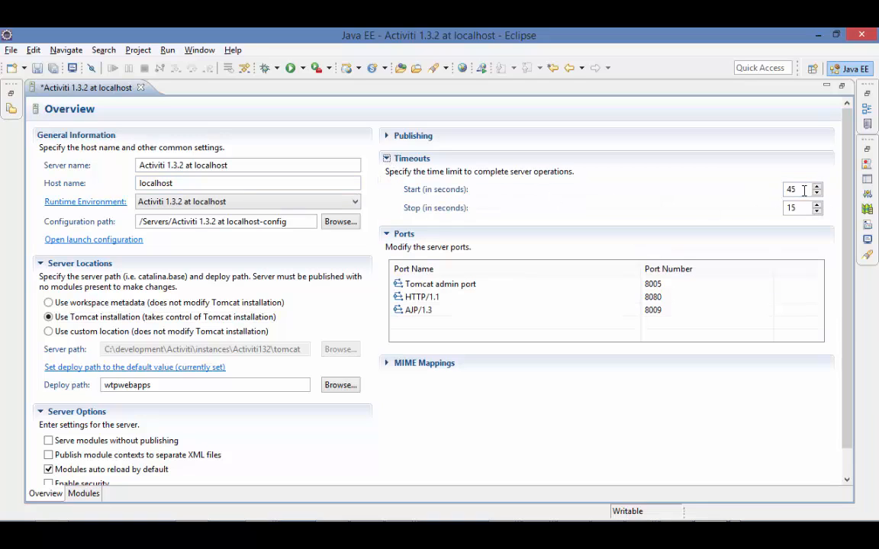
{"action": "type", "text": "180"}
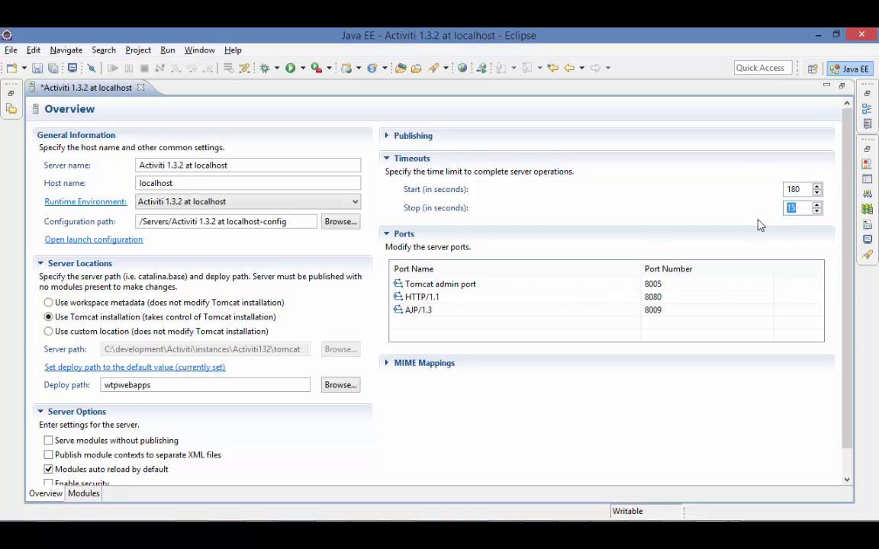
{"action": "type", "text": "60"}
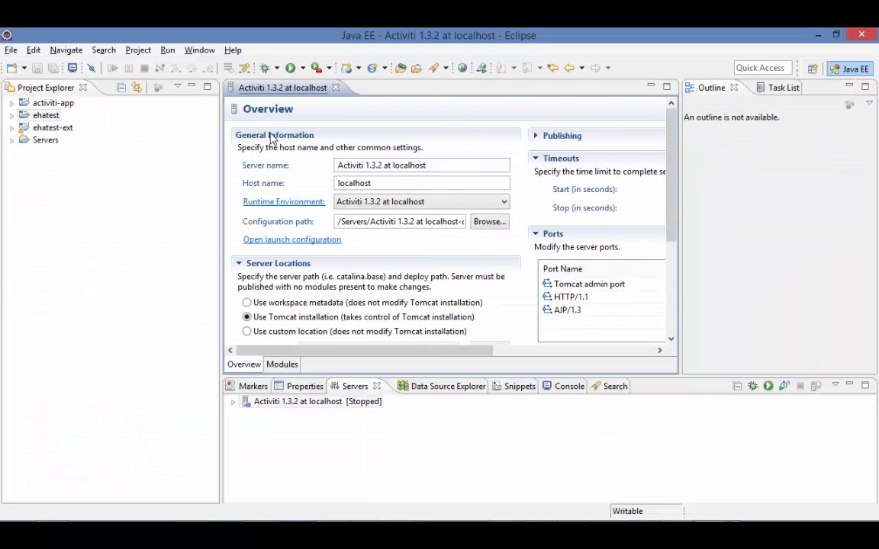
{"action": "mouse_move", "coordinate": [266, 68]}
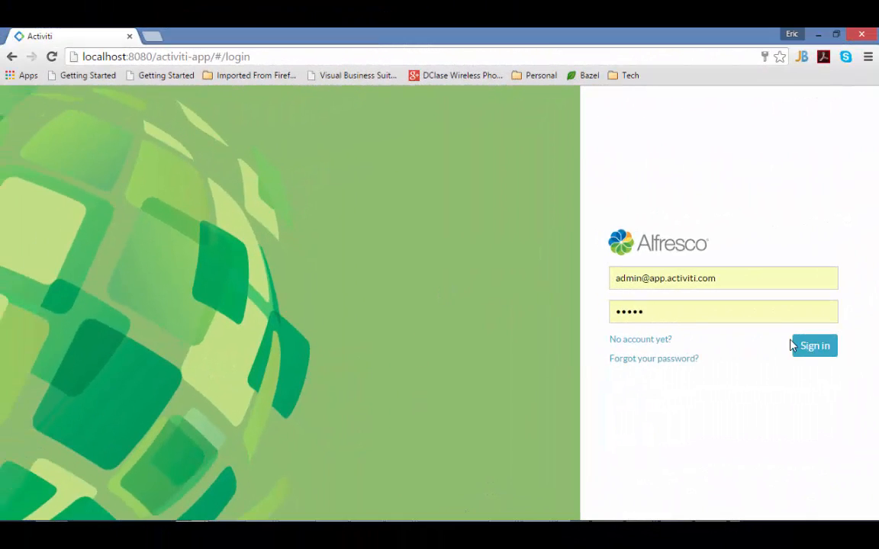
Sign in to the Activiti app at localhost:8080/activiti-app with the admin credentials.
{"action": "left_click", "coordinate": [814, 346]}
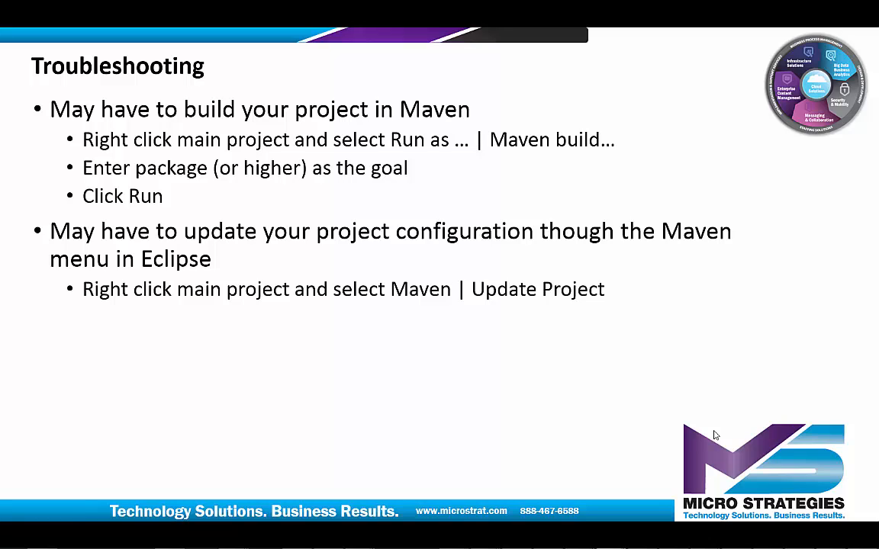
Advance the slideshow past the Additional Info slide to the Thank you slide.
{"action": "key", "text": "Right"}
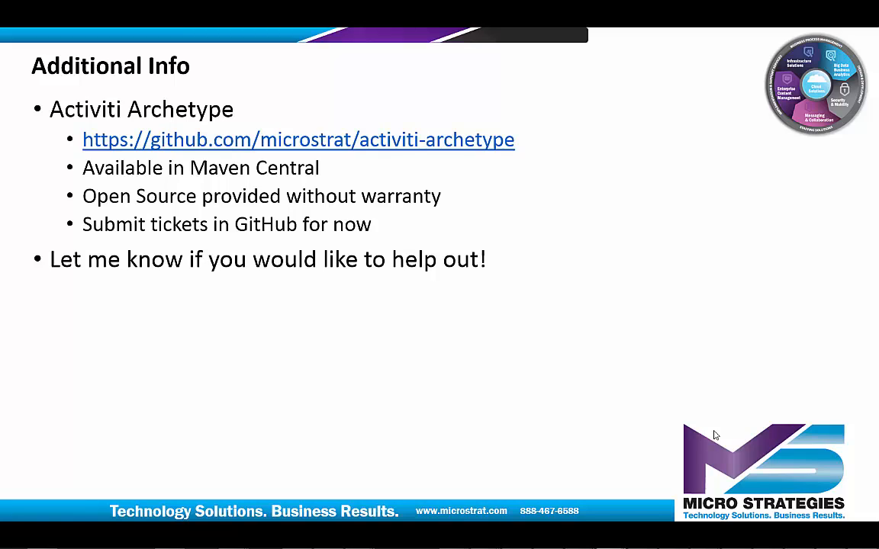
{"action": "key", "text": "right"}
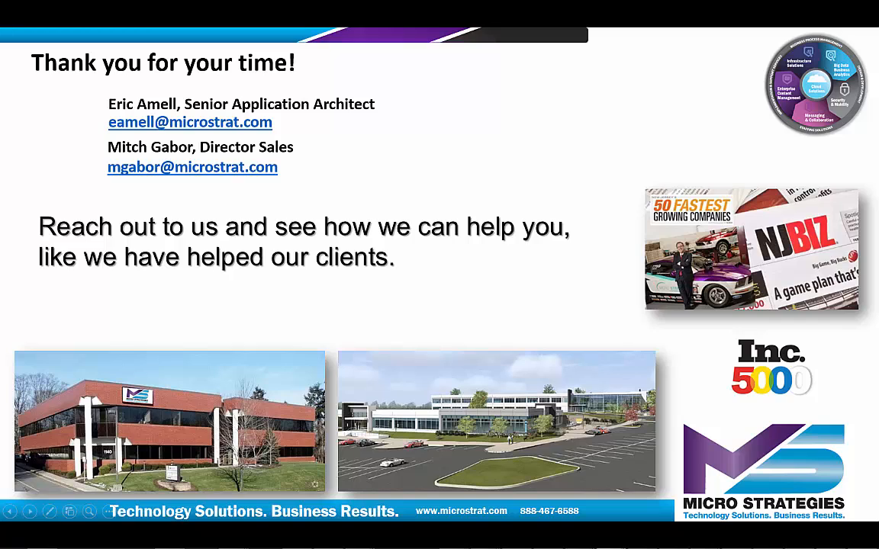